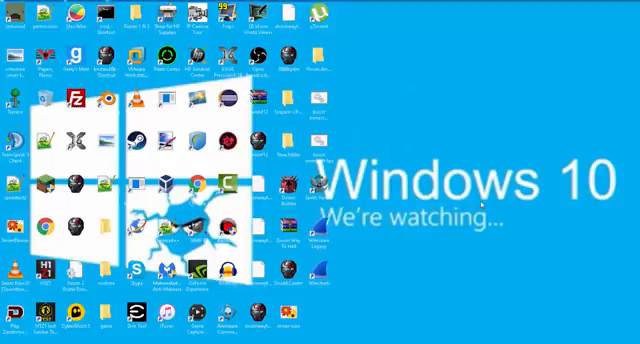
{"action": "mouse_move", "coordinate": [420, 112]}
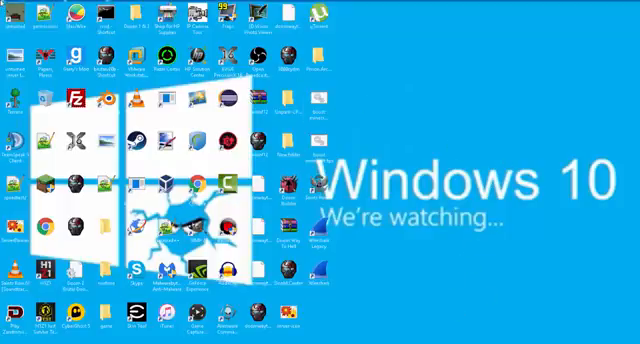
{"action": "mouse_move", "coordinate": [390, 130]}
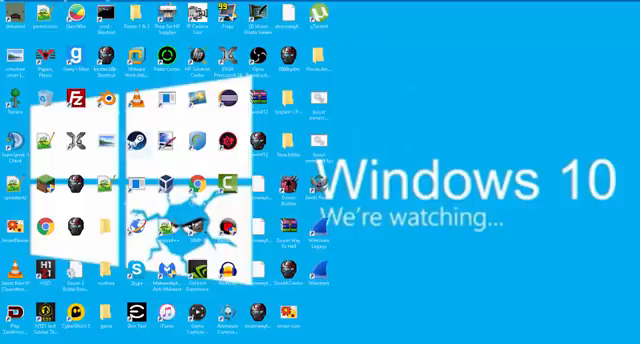
{"action": "mouse_move", "coordinate": [138, 140]}
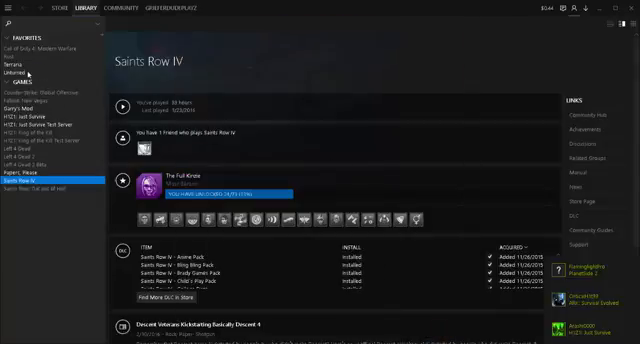
Step: Browse the Unturned store page from the library, scrolling through its details
{"action": "left_click", "coordinate": [56, 16]}
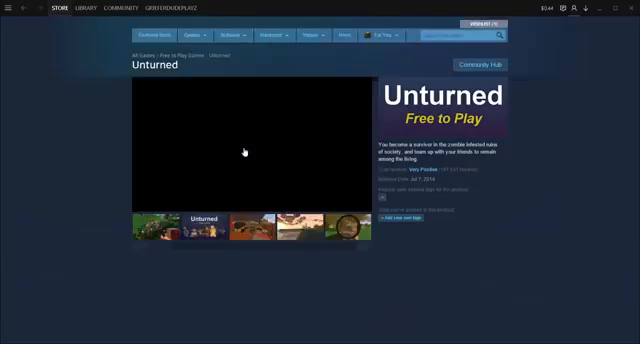
{"action": "scroll", "scroll_direction": "down", "scroll_amount": 3}
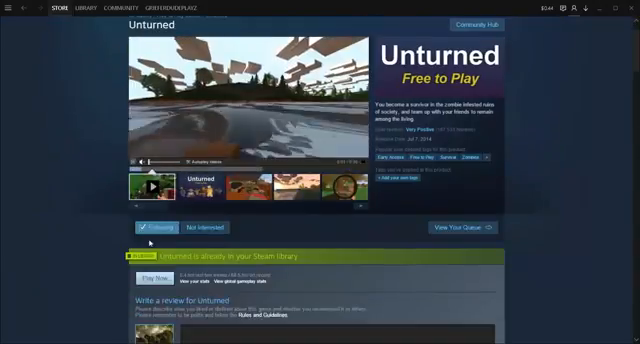
{"action": "scroll", "scroll_direction": "down", "scroll_amount": 3}
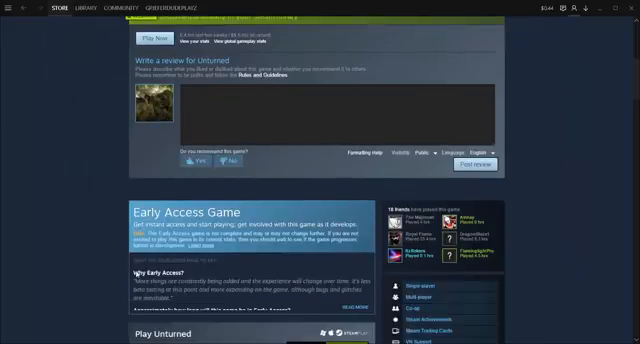
{"action": "scroll", "scroll_direction": "down", "scroll_amount": 3}
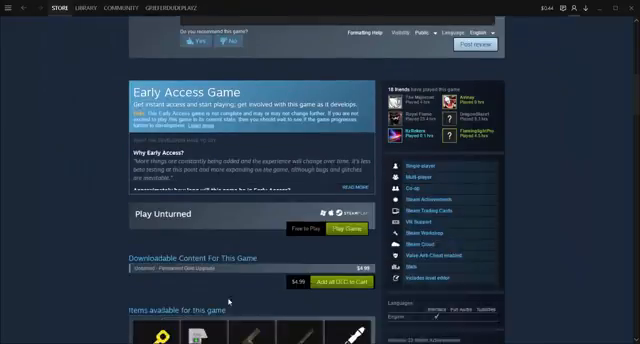
{"action": "scroll", "scroll_direction": "down", "scroll_amount": 3}
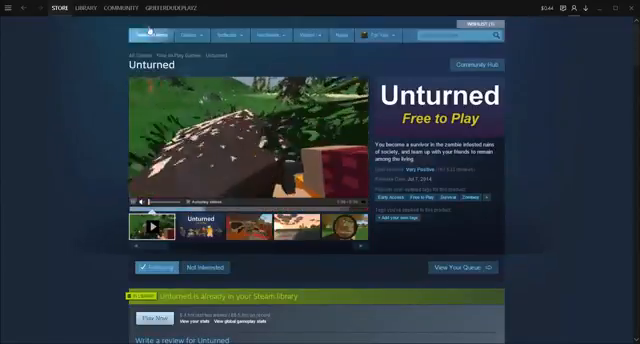
Step: Select Unturned in the games library and bring up its context menu
{"action": "left_click", "coordinate": [84, 8]}
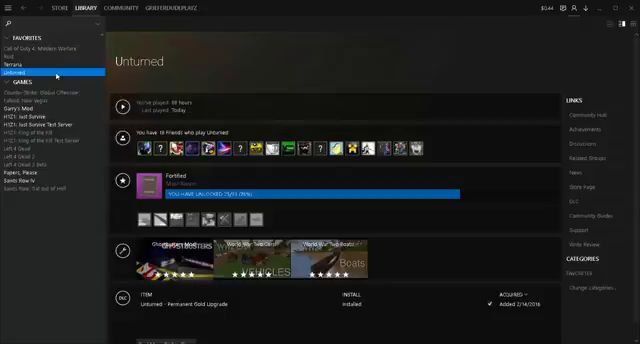
{"action": "right_click", "coordinate": [36, 72]}
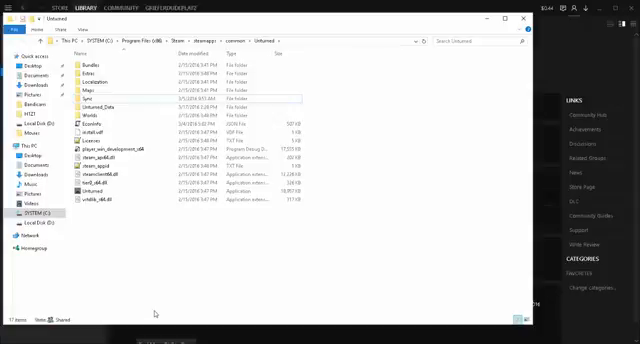
{"action": "mouse_move", "coordinate": [156, 312]}
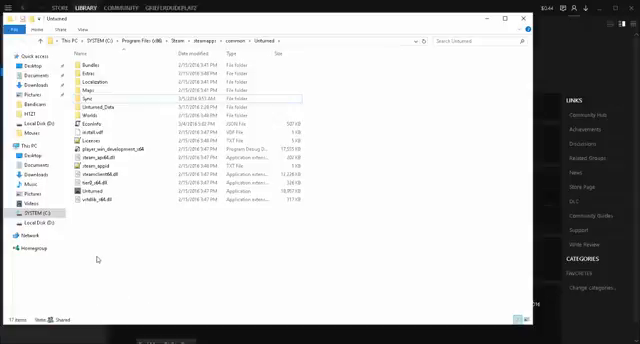
Step: Browse Unturned's local files to reach its install folder in File Explorer
{"action": "left_click", "coordinate": [110, 188]}
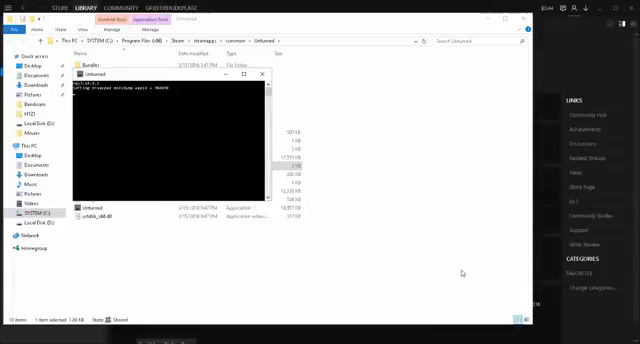
{"action": "mouse_move", "coordinate": [158, 136]}
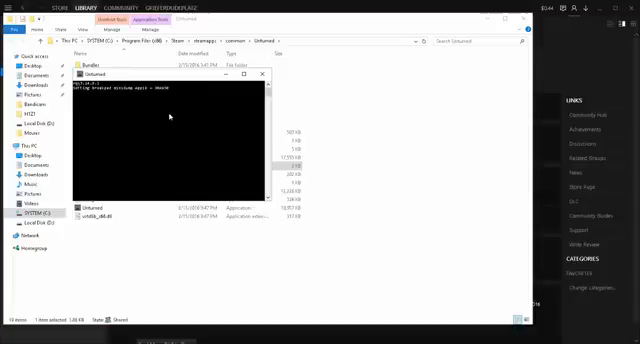
Step: Close the server console and edit Commands.dat from the Server folder in Sublime Text
{"action": "left_click", "coordinate": [260, 76]}
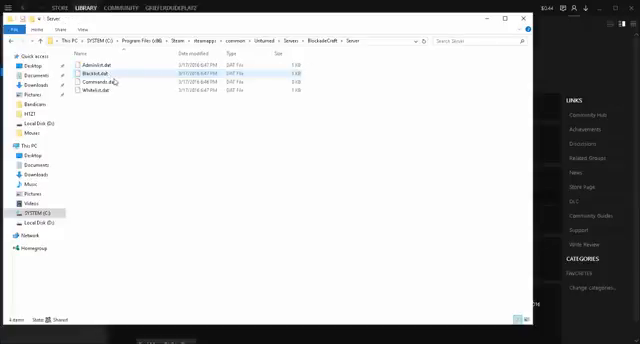
{"action": "left_click", "coordinate": [108, 80]}
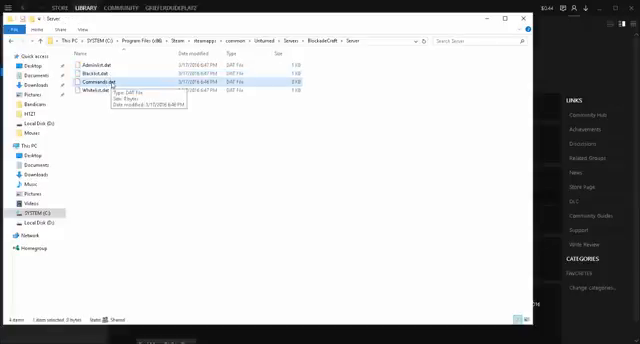
{"action": "right_click", "coordinate": [112, 80]}
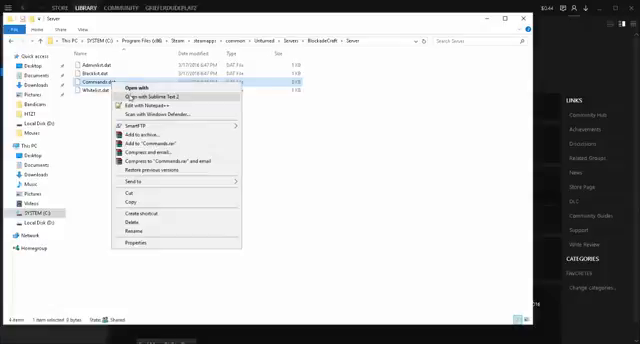
{"action": "left_click", "coordinate": [144, 102]}
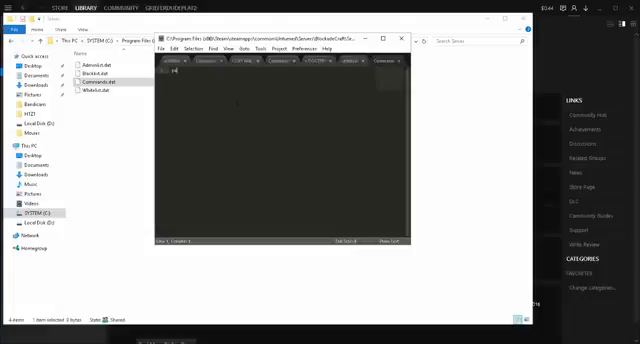
Step: Write the first Commands.dat lines: port, a PVP server name and the map
{"action": "type", "text": "par"}
{"action": "type", "text": "name BlockadeCraft"}
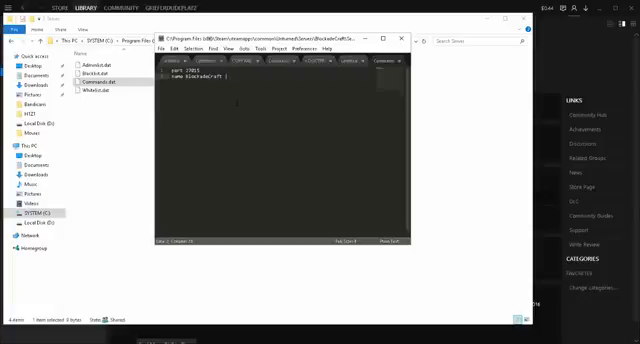
{"action": "type", "text": "PVP"}
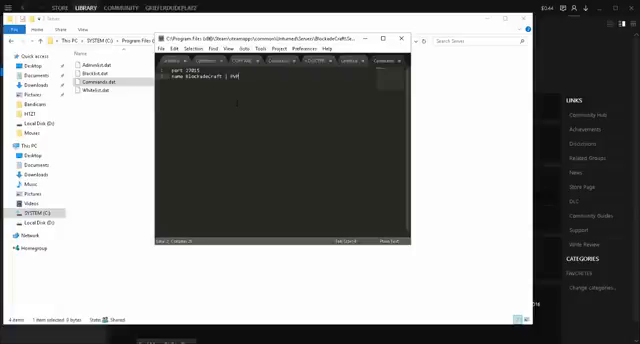
{"action": "type", "text": "mq"}
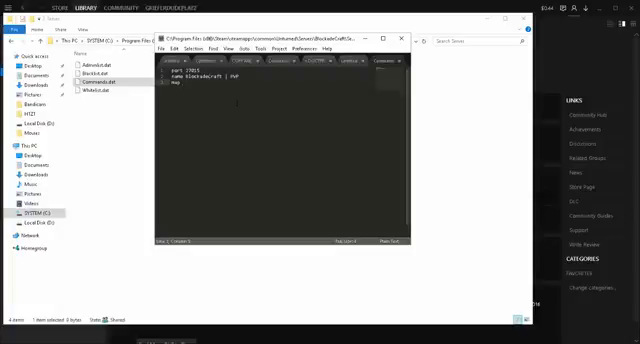
{"action": "type", "text": "4"}
{"action": "type", "text": " Washington"}
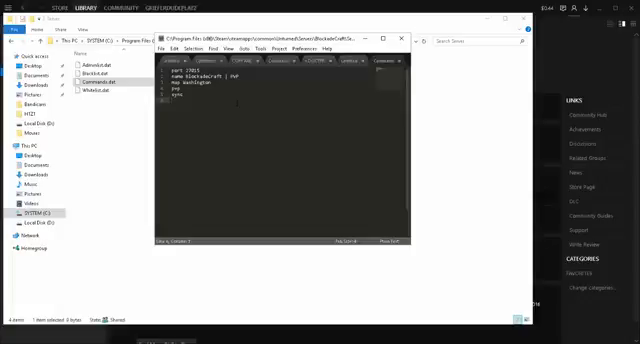
Step: Add a maxplayers 15 line to Commands.dat
{"action": "type", "text": "maxplayer"}
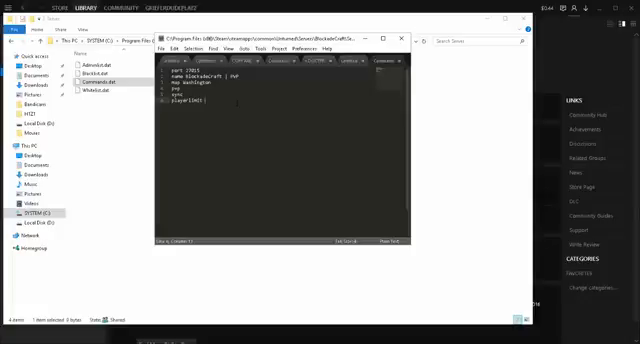
{"action": "type", "text": "4"}
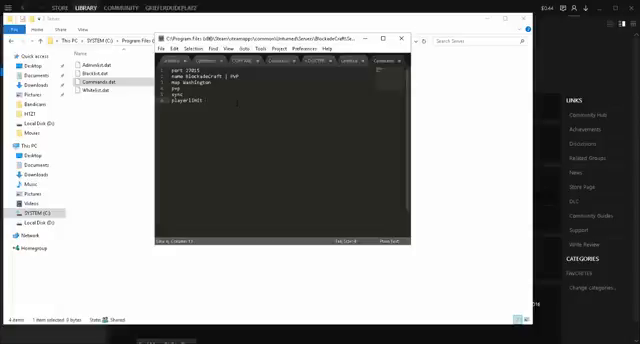
{"action": "type", "text": "15"}
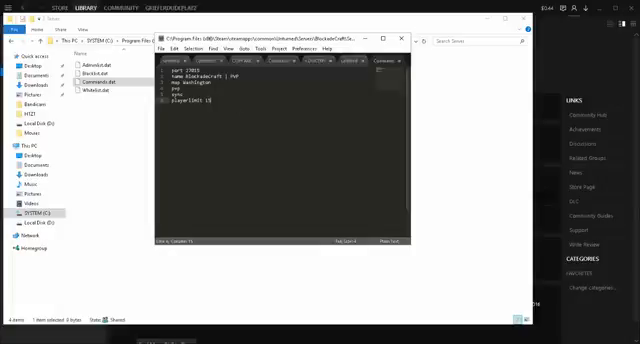
Step: Add a 'welcome' line with the PvP server's welcome message to Commands.dat
{"action": "type", "text": "md"}
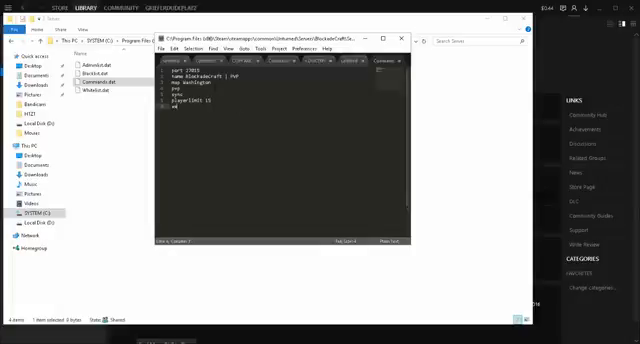
{"action": "type", "text": "welcome Welcome to BlockadeCraft!"}
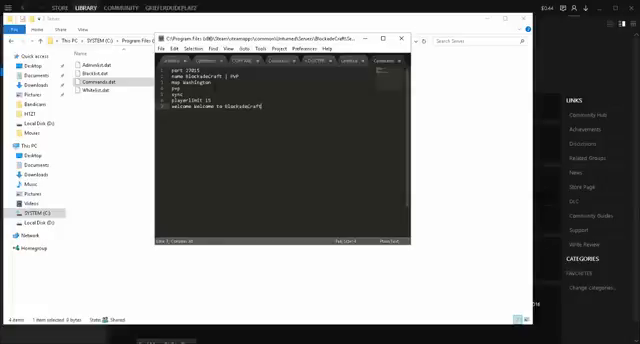
{"action": "type", "text": "PvP | NO RULES"}
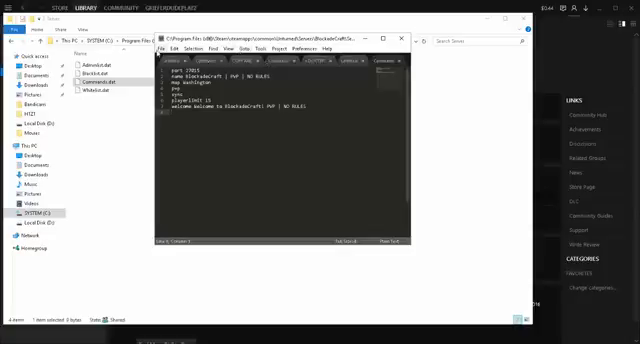
{"action": "type", "text": "od"}
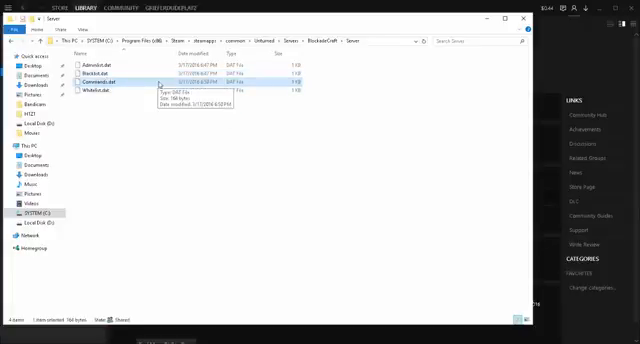
{"action": "double_click", "coordinate": [104, 84]}
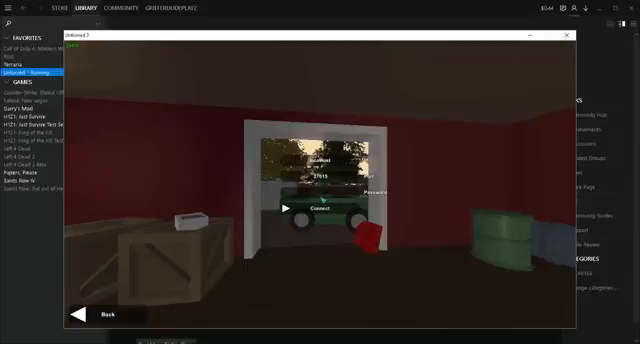
Step: Go back from the Play submenu to Unturned's main menu
{"action": "left_click", "coordinate": [320, 208]}
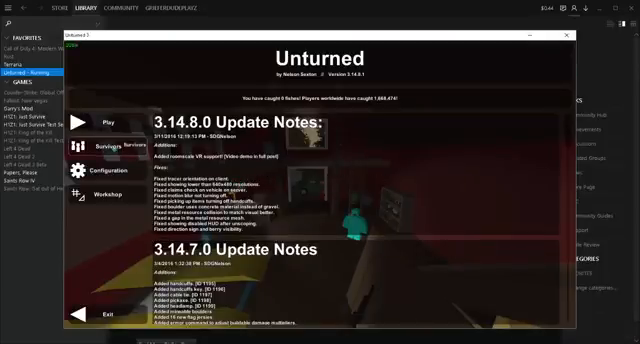
Step: Enter Play and choose Connect to reach the direct connection screen
{"action": "left_click", "coordinate": [112, 124]}
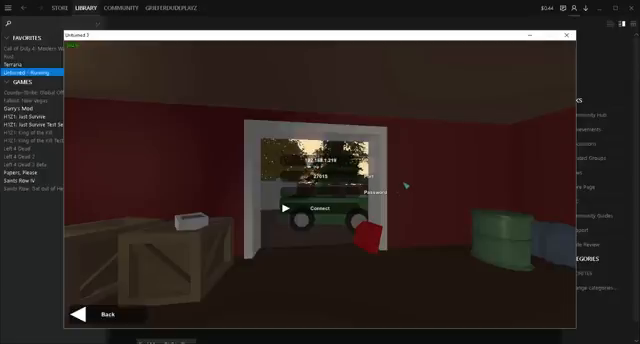
{"action": "left_click", "coordinate": [312, 202]}
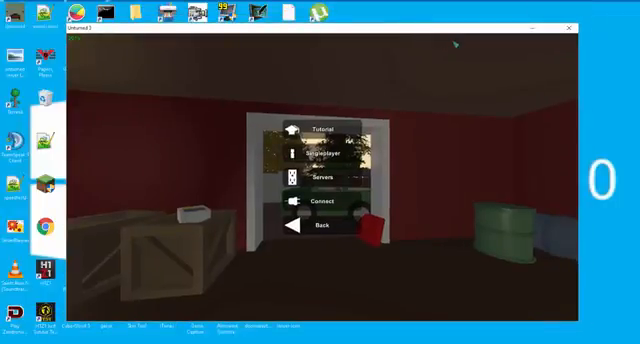
{"action": "mouse_move", "coordinate": [300, 32]}
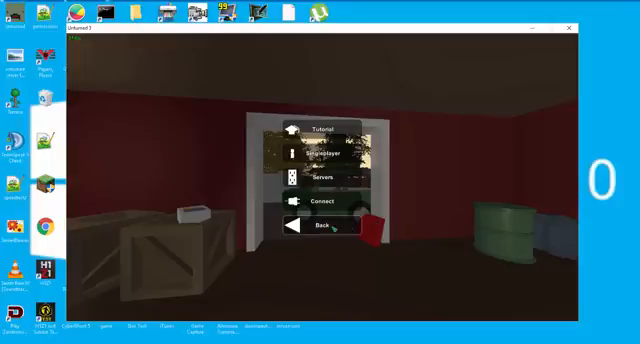
Step: Go back from the Play submenu to the main menu with its update notes
{"action": "left_click", "coordinate": [308, 226]}
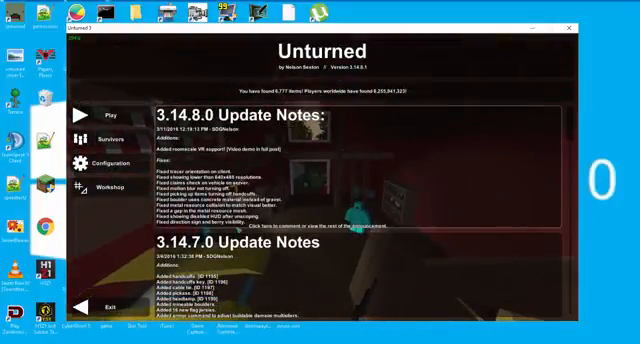